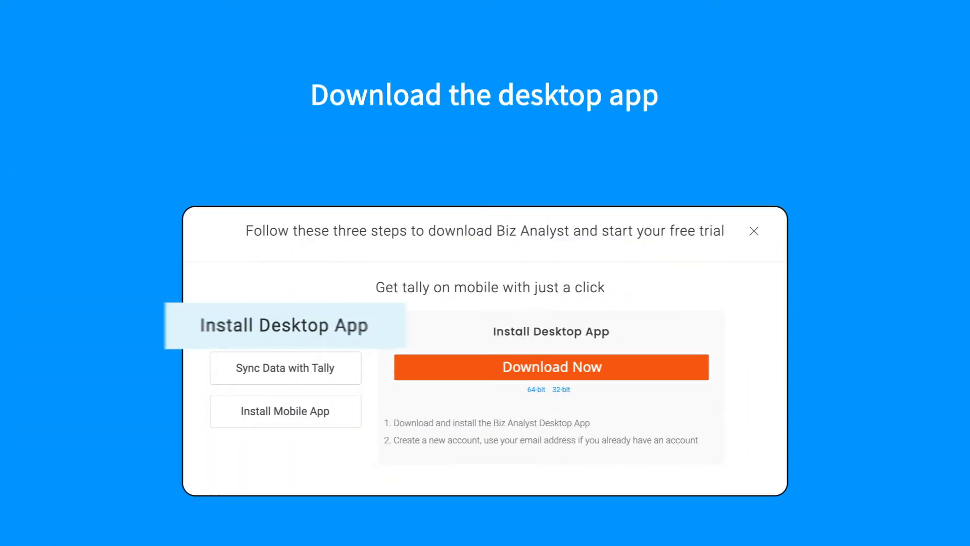
# Download the Biz Analyst desktop app, install it, and open it.
pyautogui.click(551, 367)
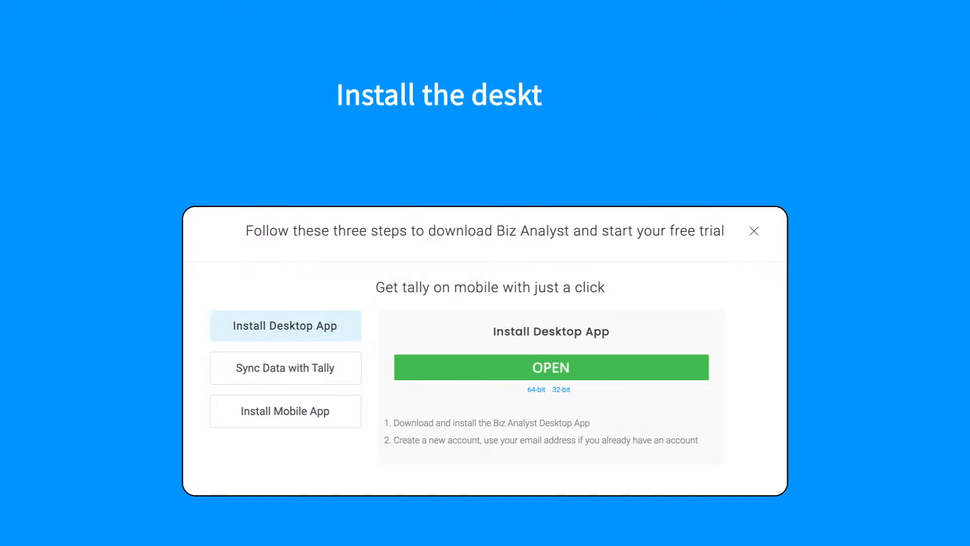
pyautogui.click(550, 367)
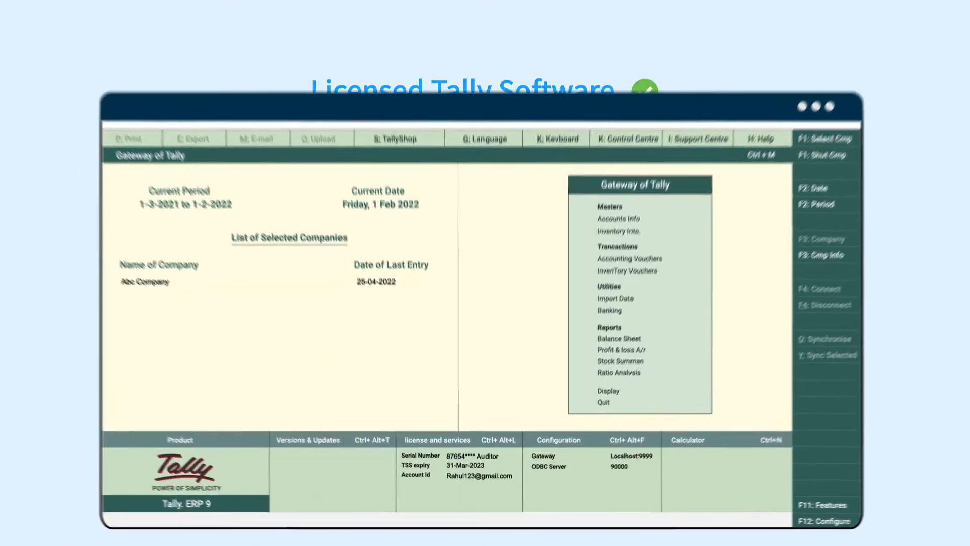
# Turn on the ODBC server in Client/Server Configuration with port 9000.
pyautogui.click(558, 439)
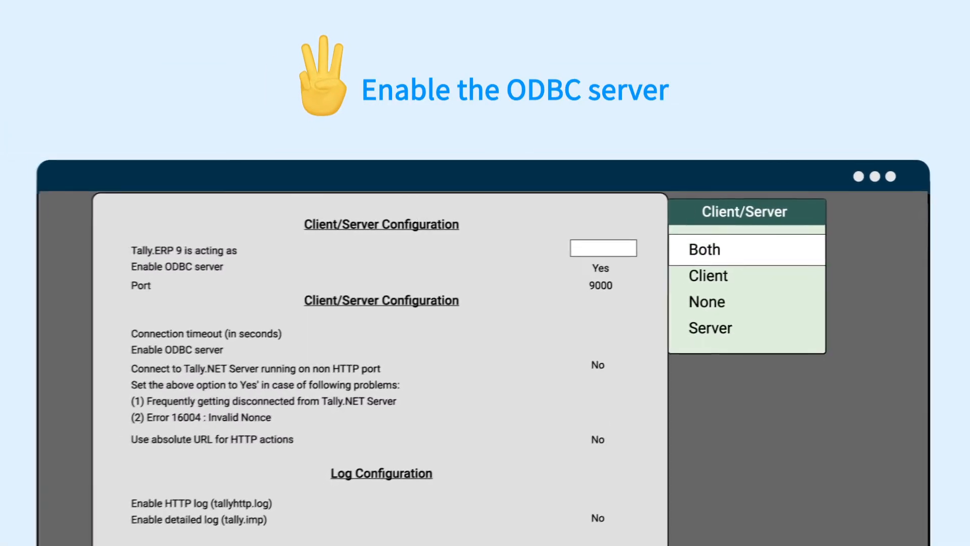
pyautogui.write('9000')
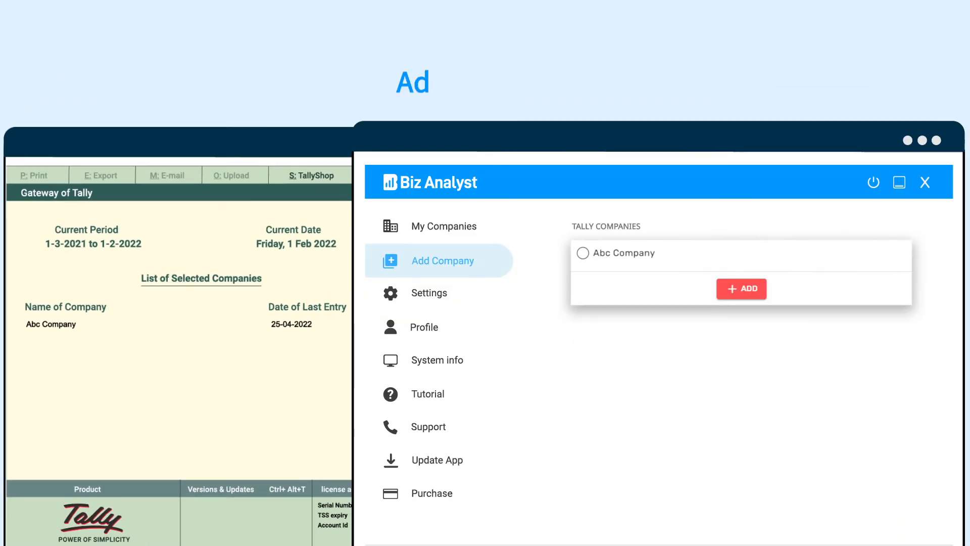
# Select Abc Company under Tally Companies and add it.
pyautogui.click(581, 253)
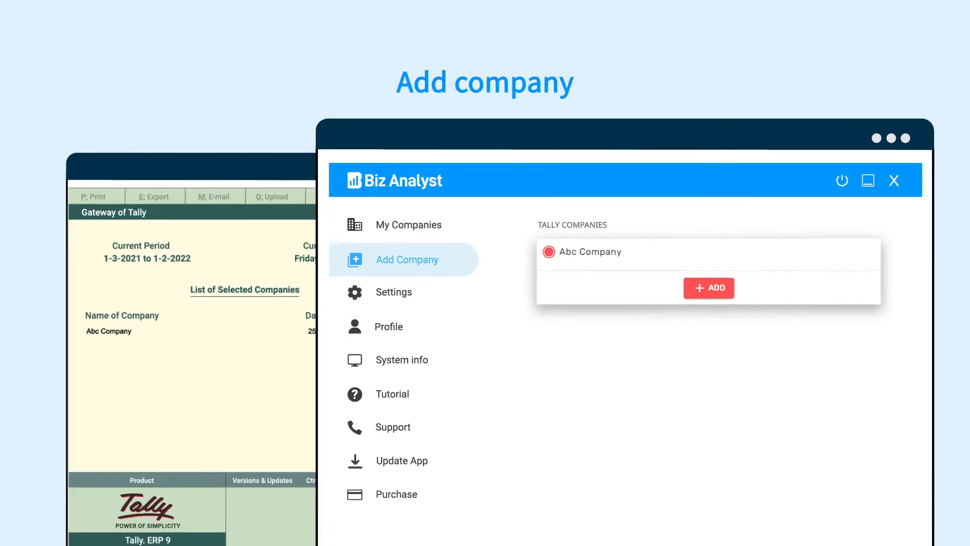
pyautogui.click(708, 288)
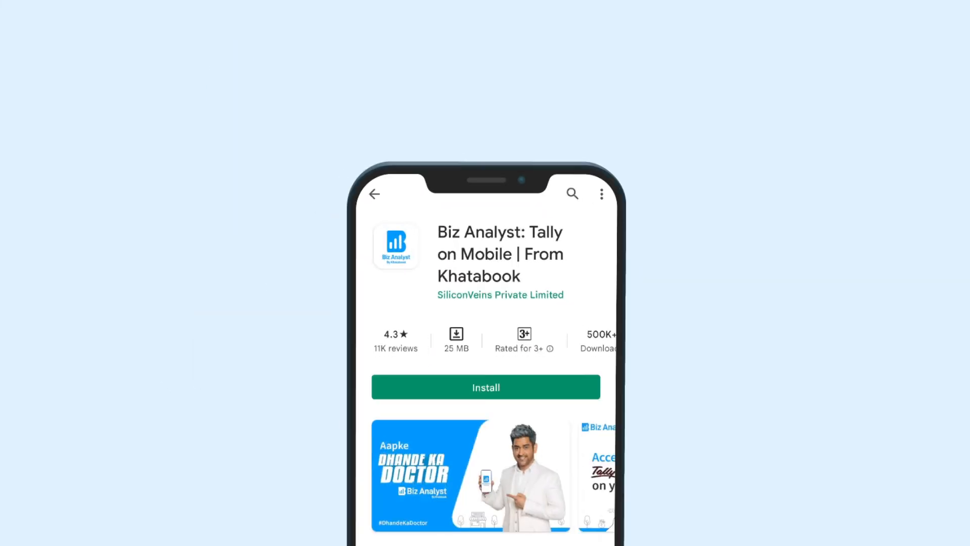
# Install Biz Analyst: Tally on Mobile from the Play Store listing and open it.
pyautogui.click(485, 386)
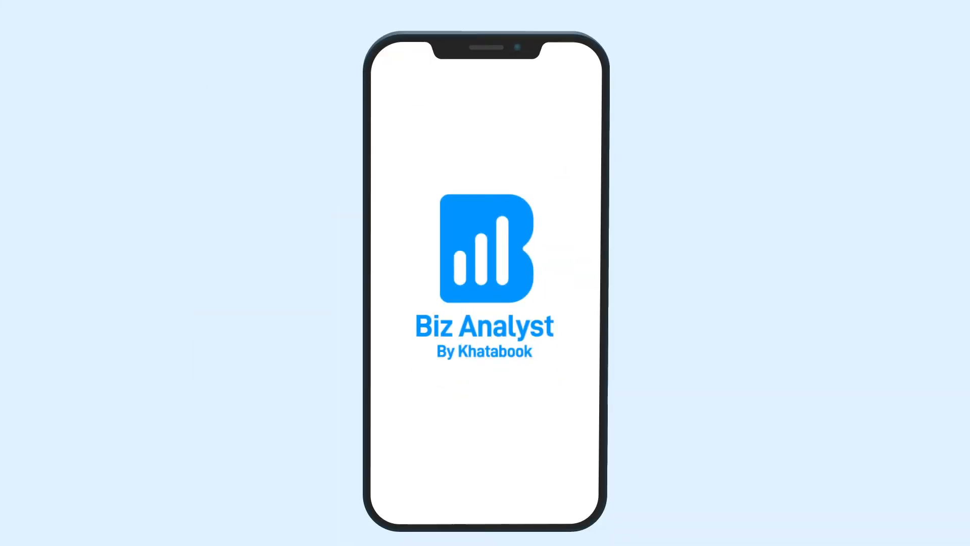